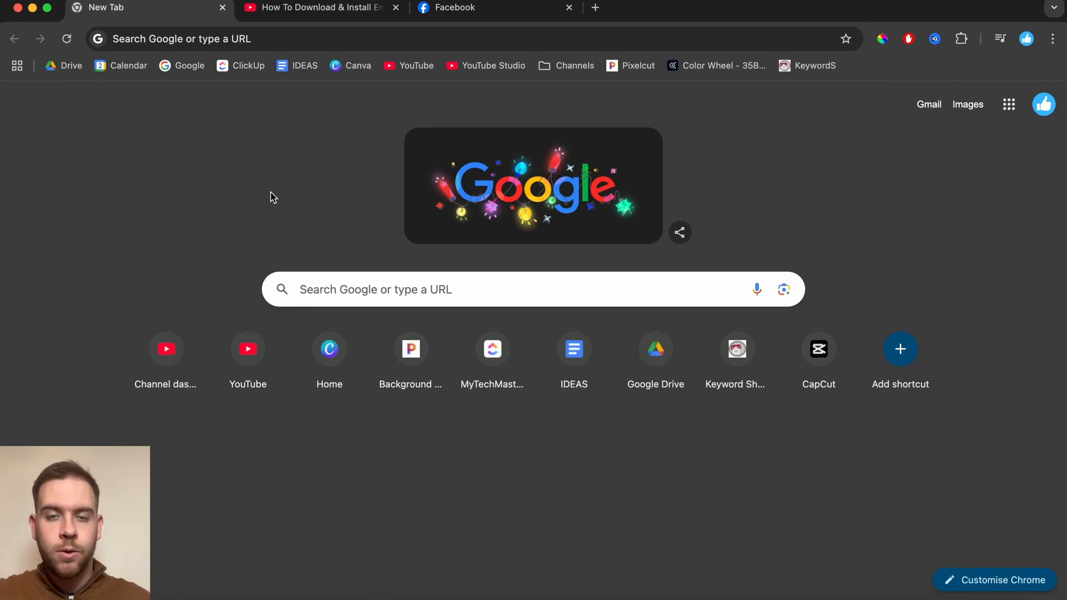
mouse_move(270, 189)
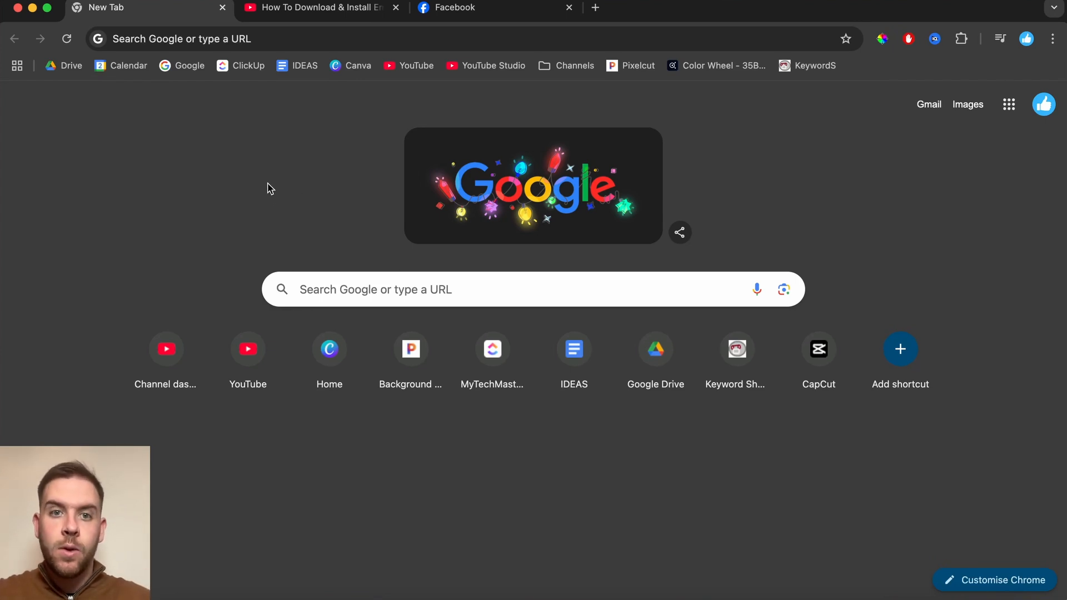
mouse_move(335, 303)
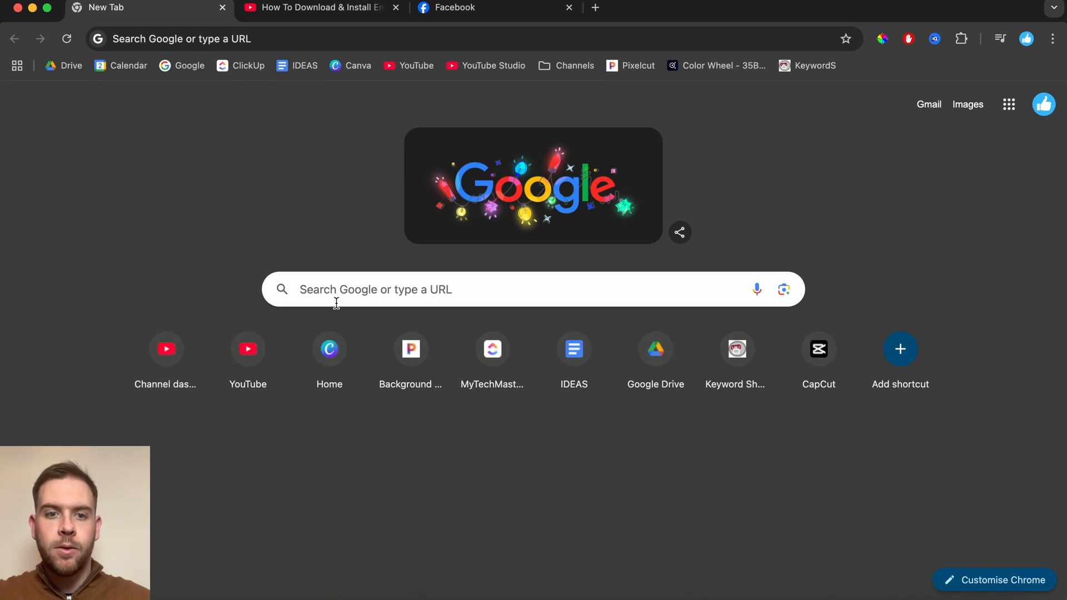
Search Google for 'video speed controller extension'.
text(viewstats)
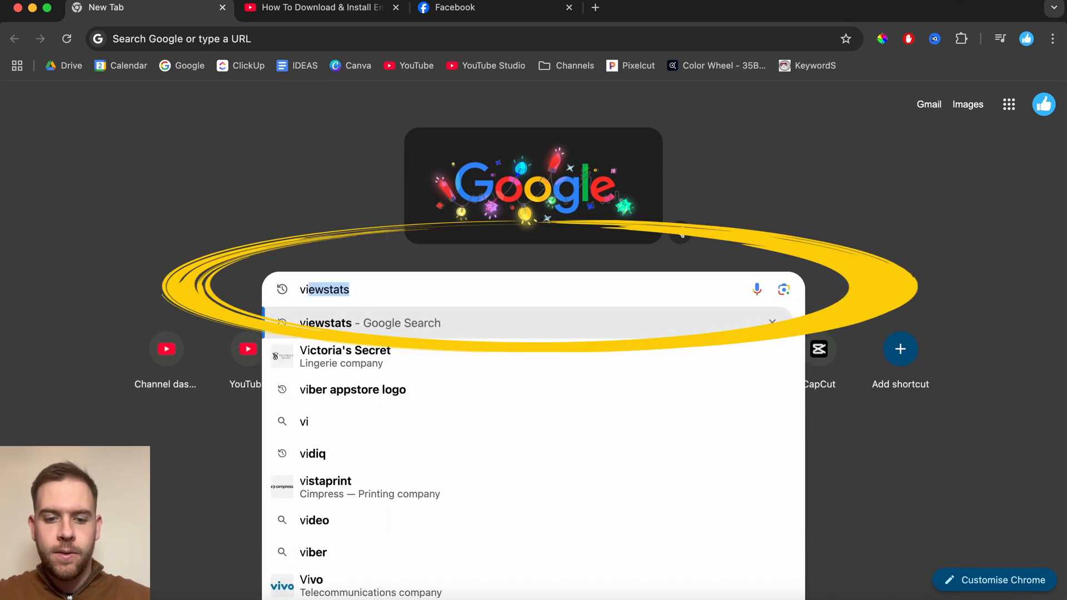
text(video speed controller)
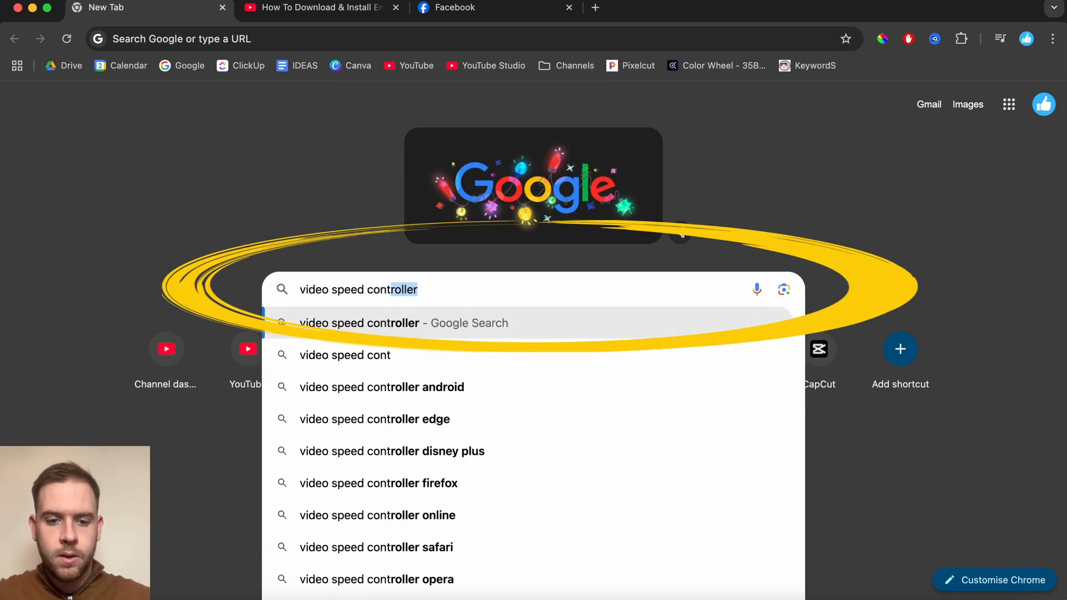
text(extension)
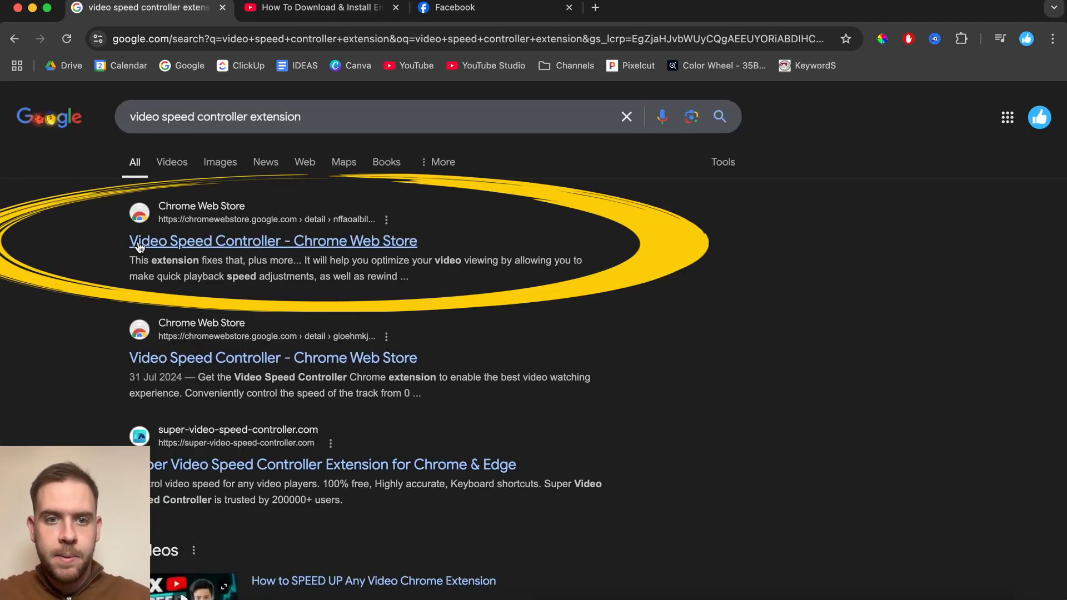
Add Video Speed Controller to Chrome from its Chrome Web Store page.
click(273, 241)
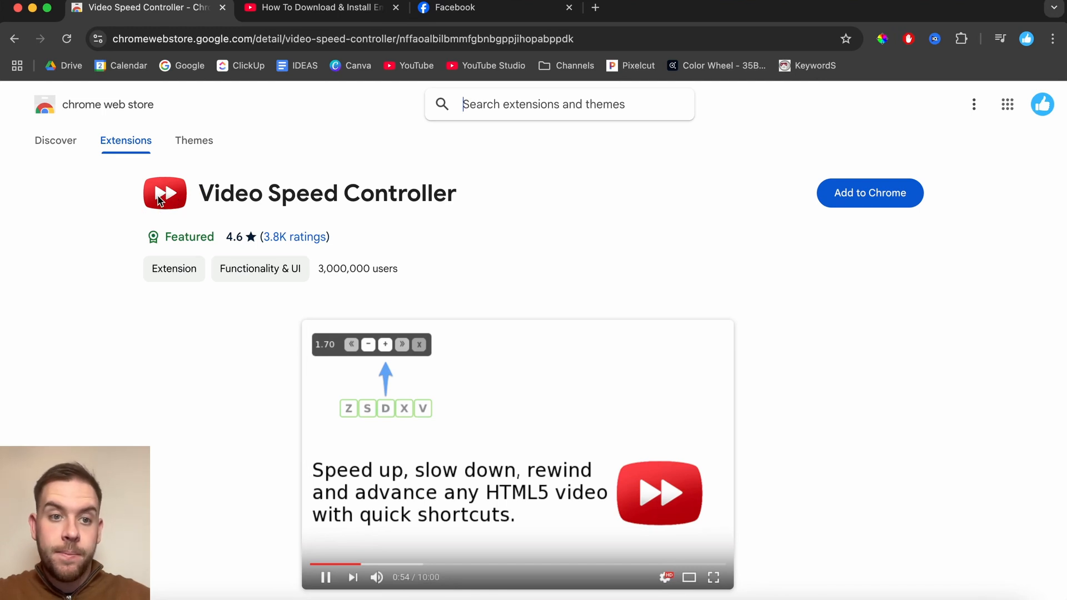
mouse_move(521, 198)
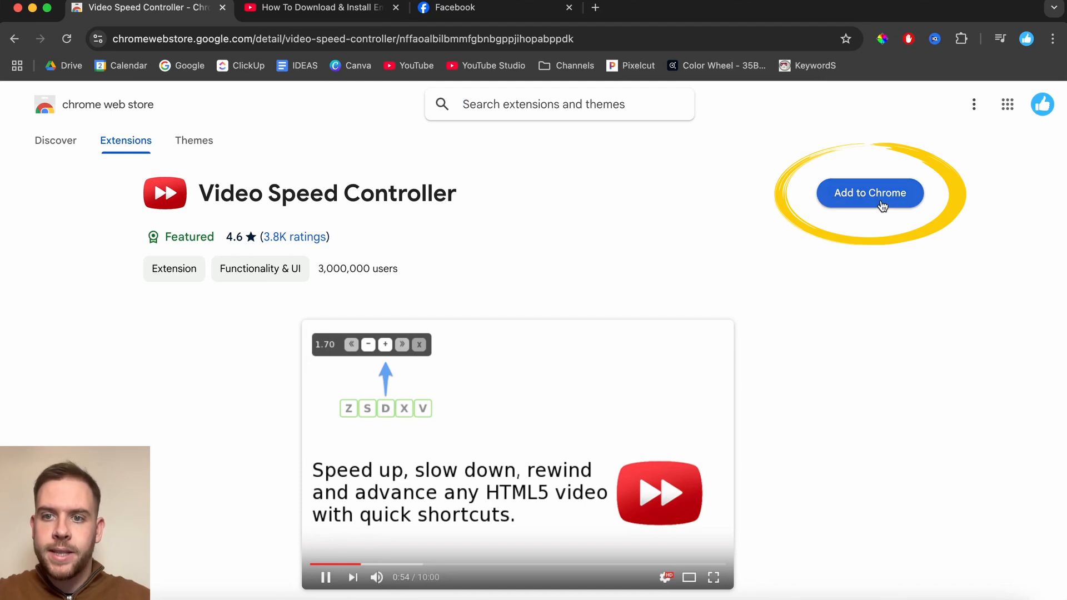
click(870, 193)
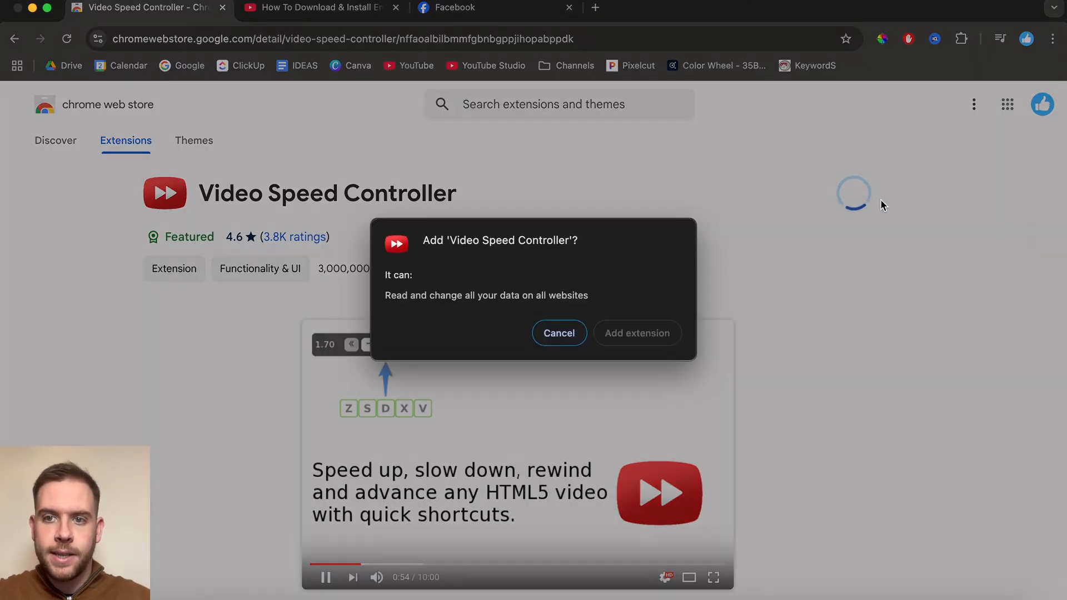
mouse_move(637, 342)
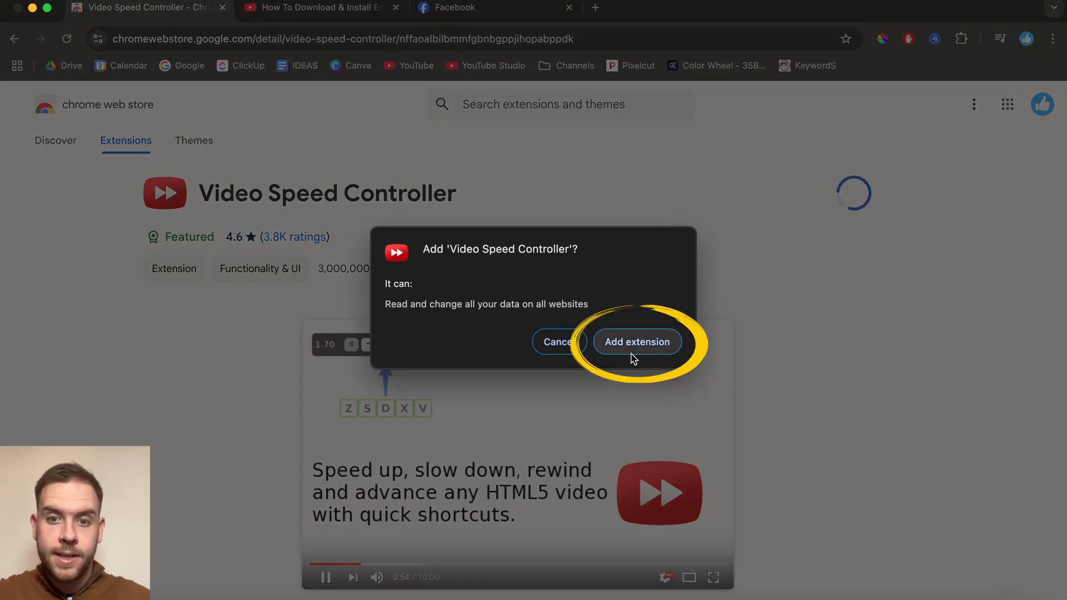
click(637, 342)
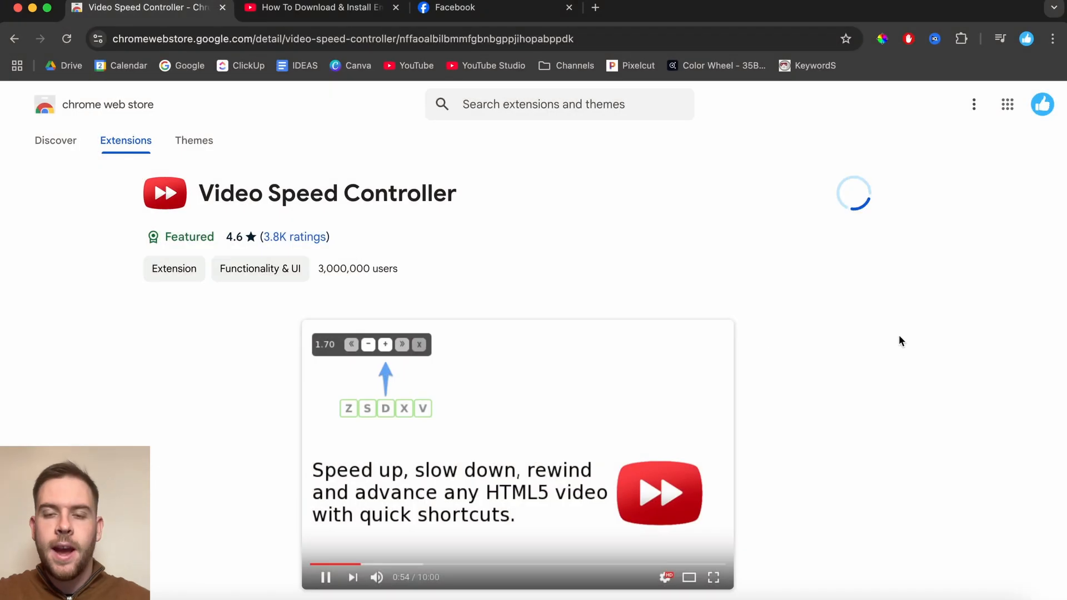
click(855, 193)
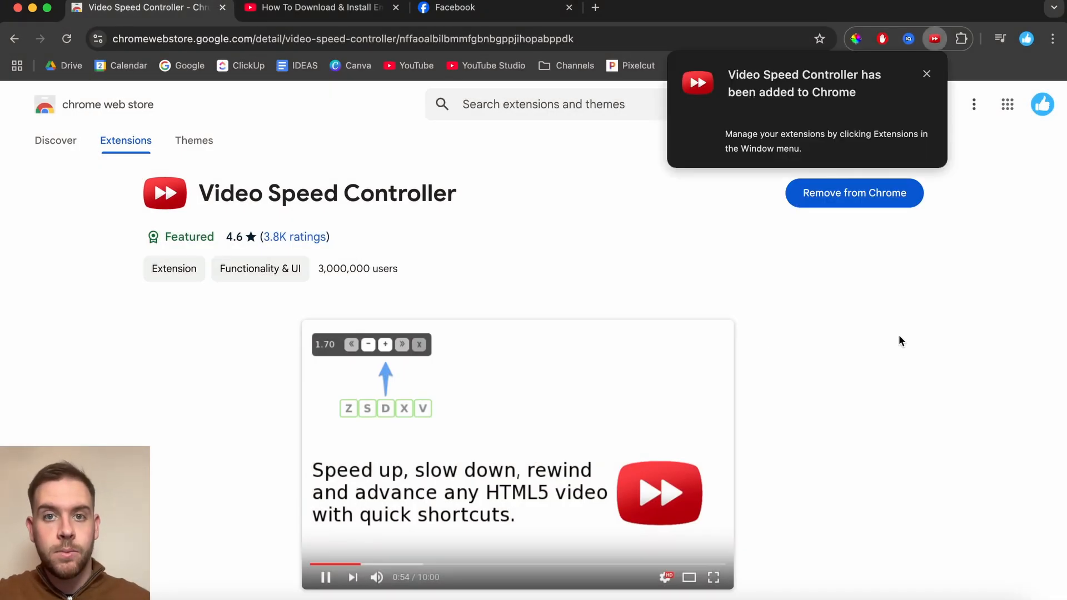
Dismiss the extension-added notice and open Chrome's extensions list.
click(927, 74)
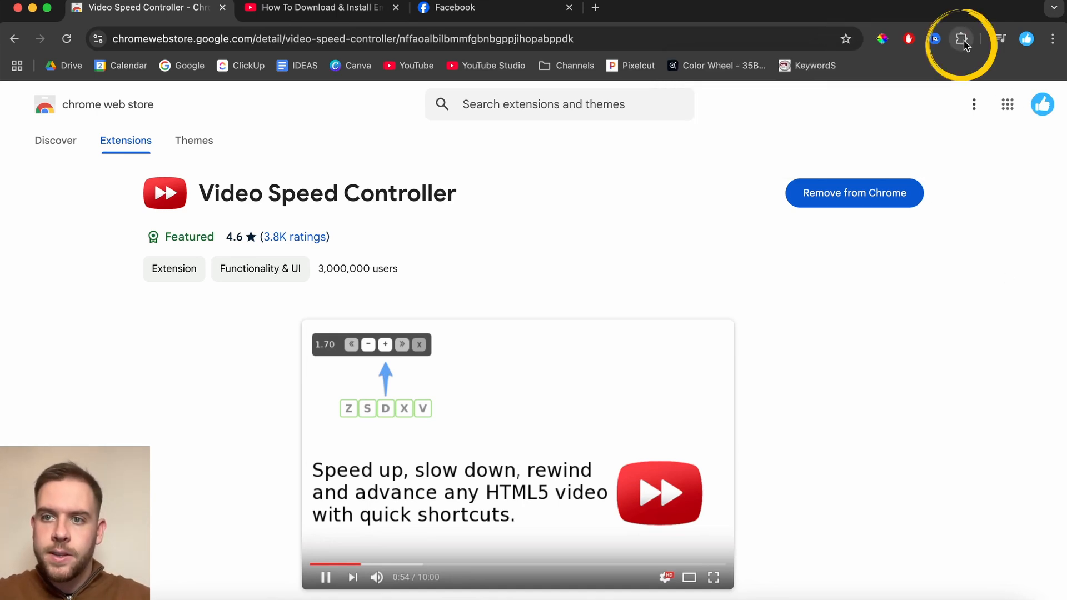
mouse_move(962, 39)
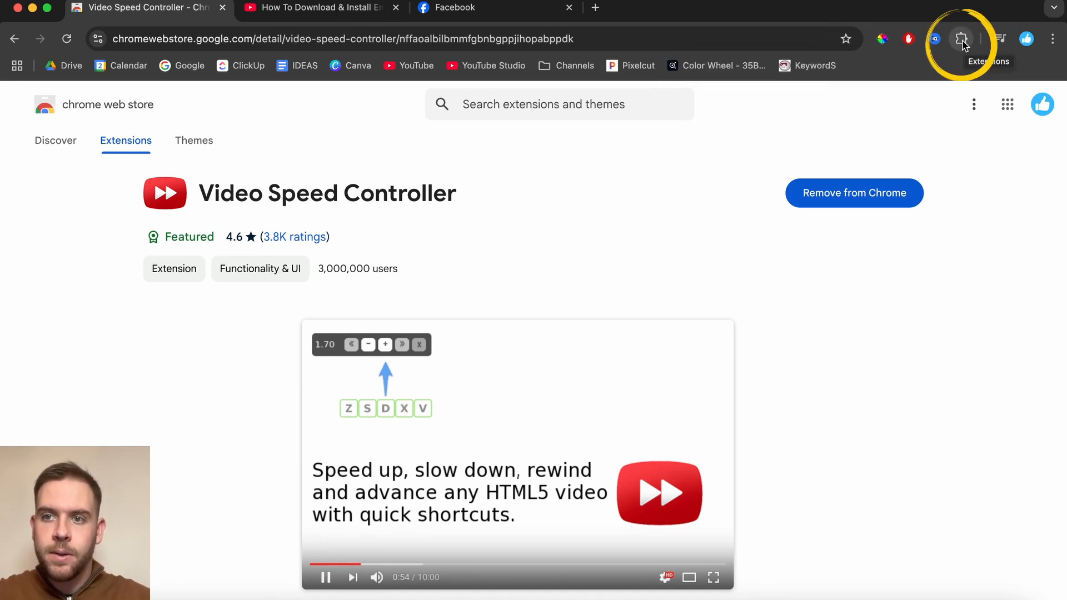
click(961, 39)
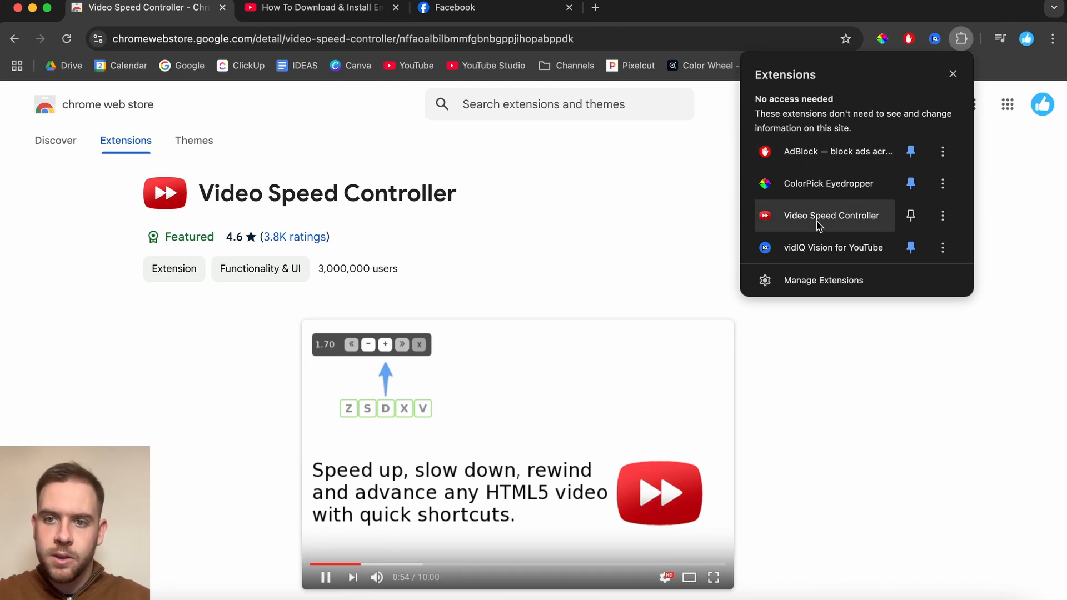
mouse_move(951, 75)
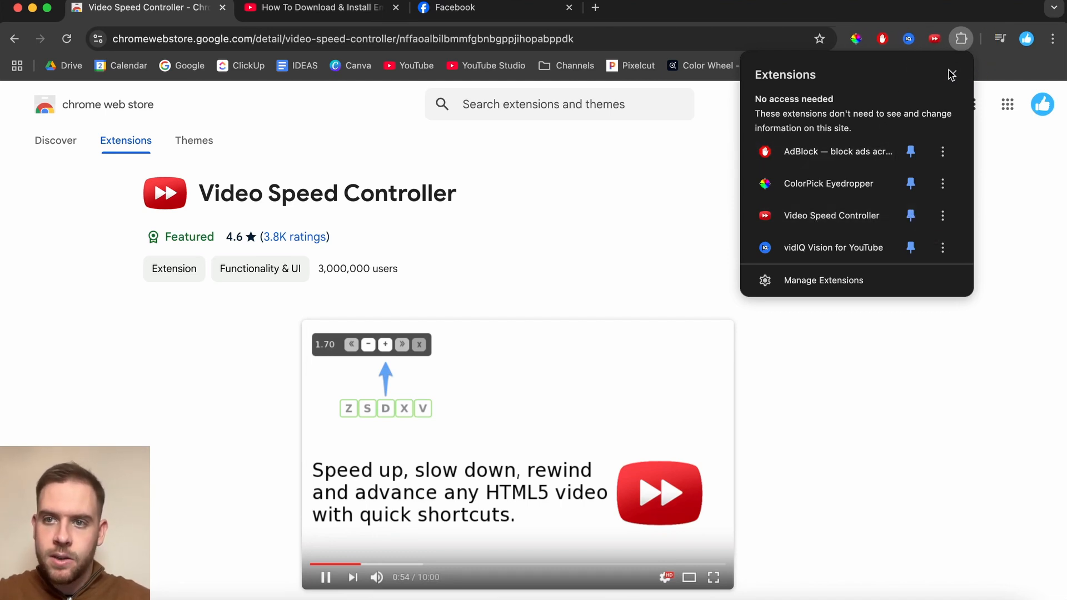
mouse_move(930, 139)
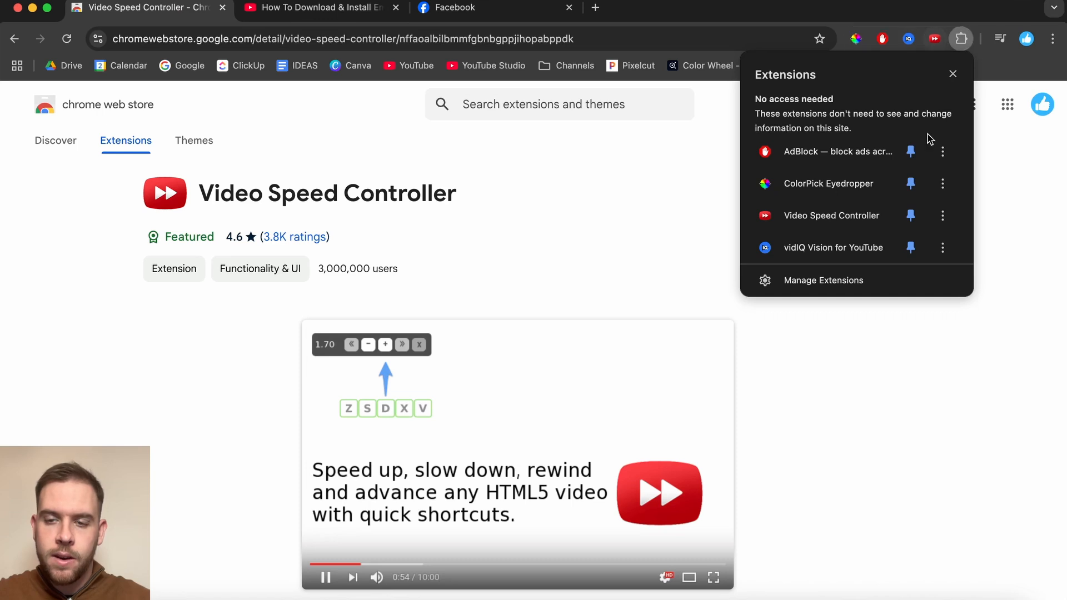
mouse_move(831, 222)
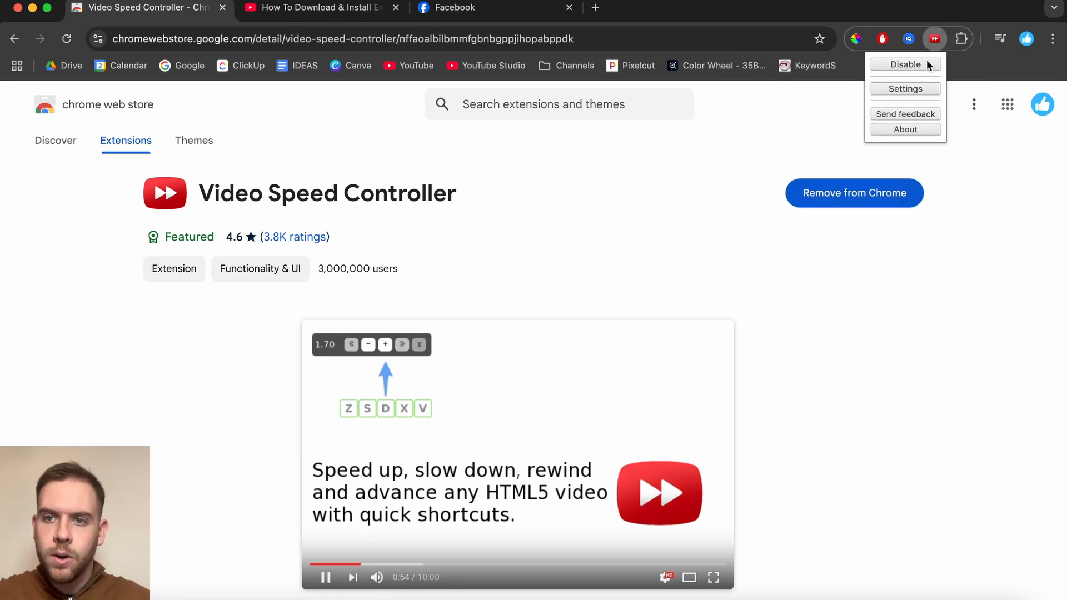
mouse_move(930, 67)
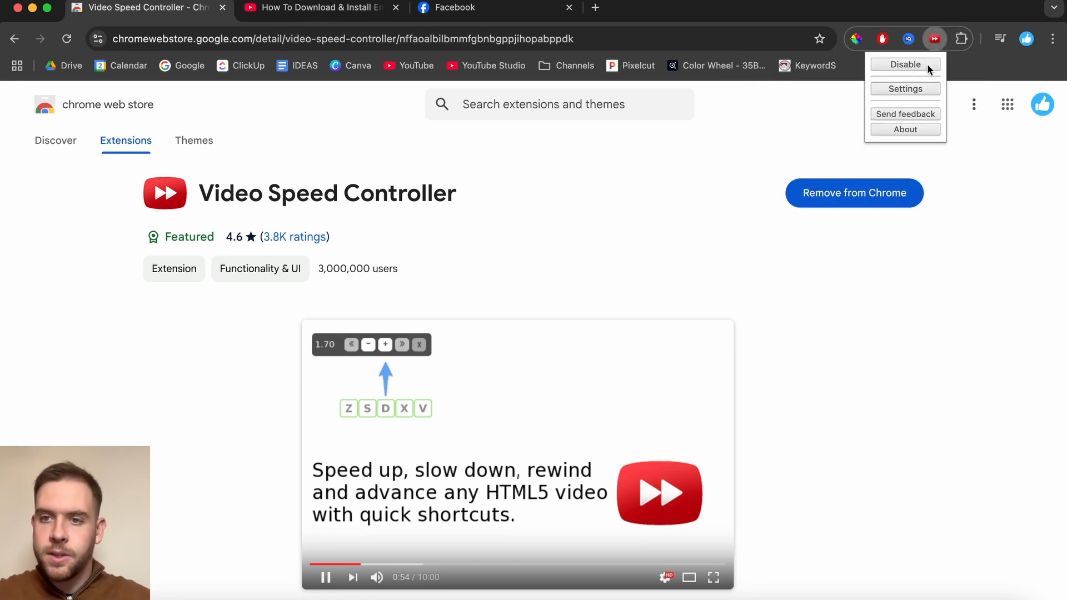
mouse_move(906, 119)
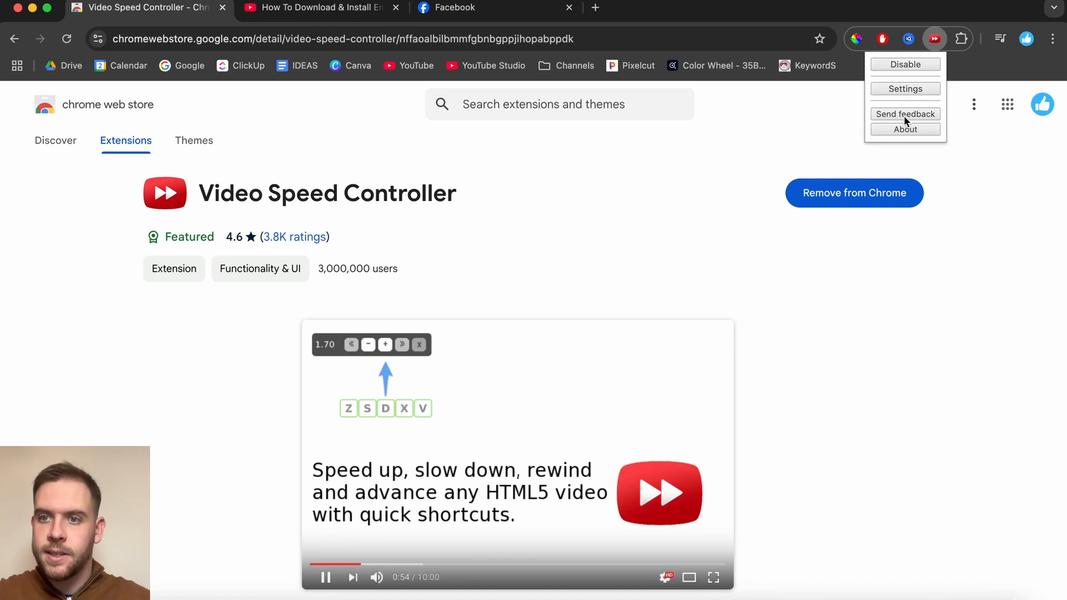
mouse_move(739, 3)
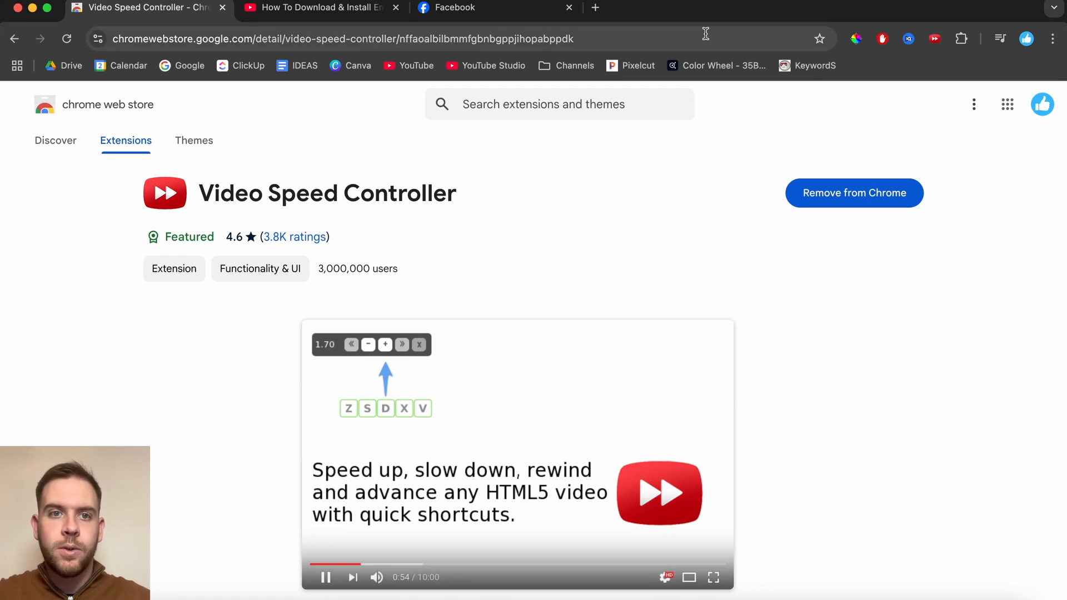
Check the 1.00 speed overlay on the Facebook video, then switch to YouTube.
click(316, 7)
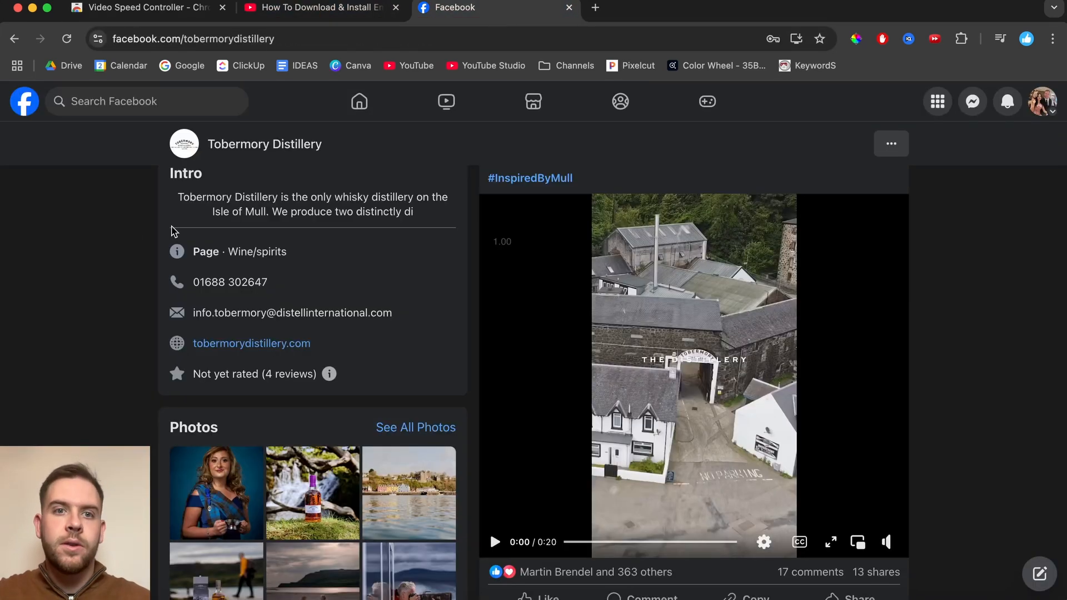
click(320, 7)
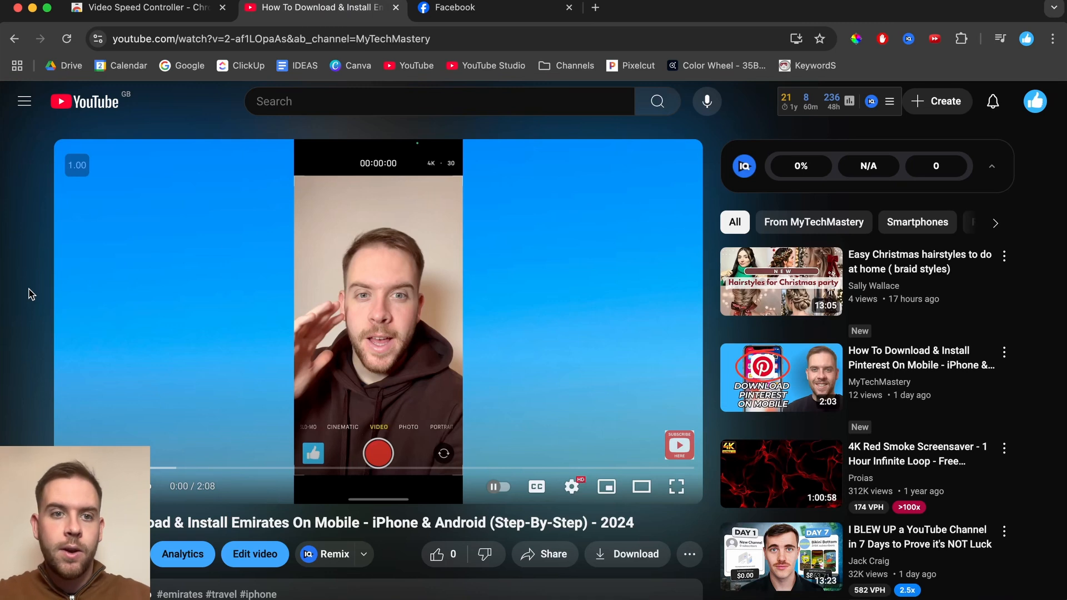
mouse_move(19, 302)
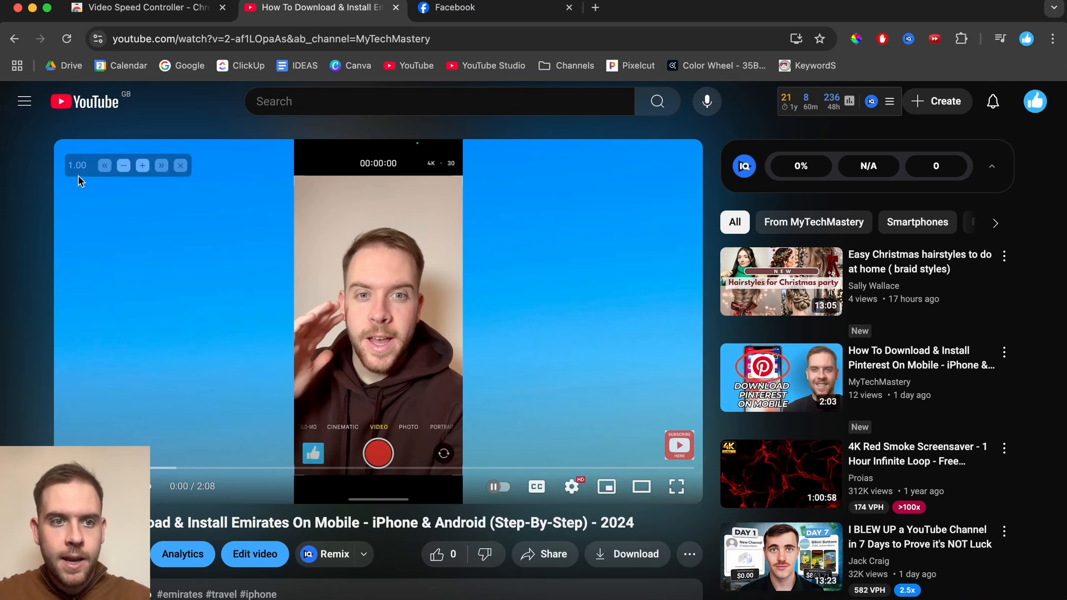
mouse_move(88, 207)
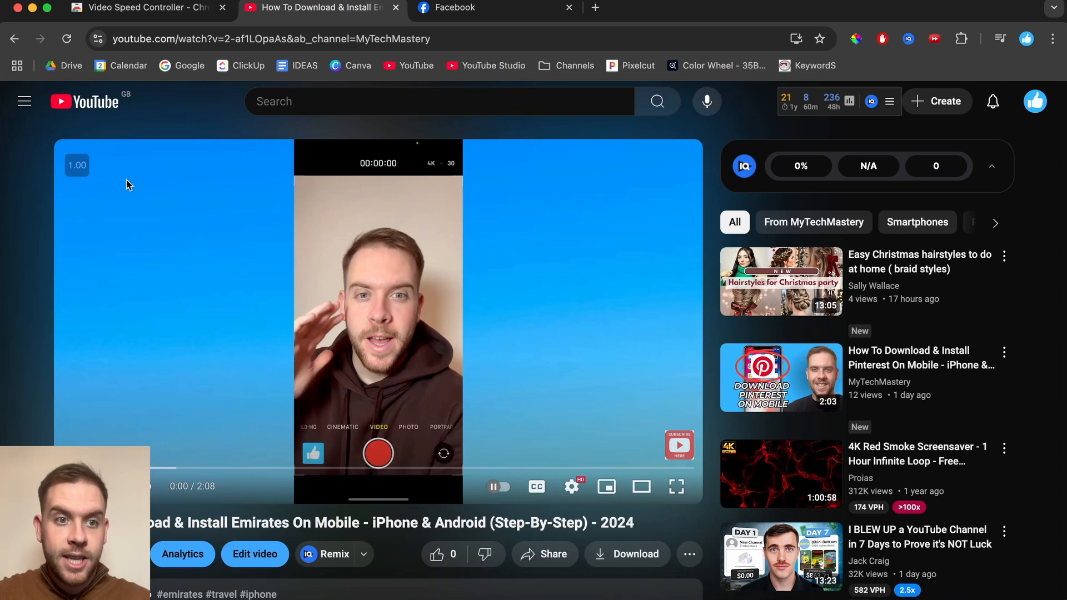
mouse_move(40, 221)
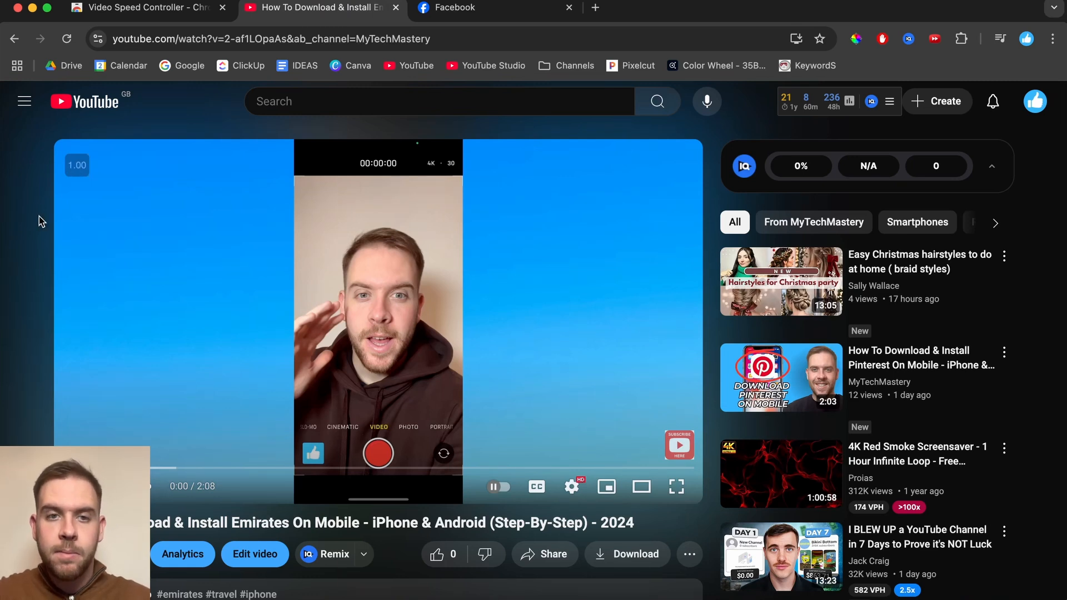
mouse_move(68, 204)
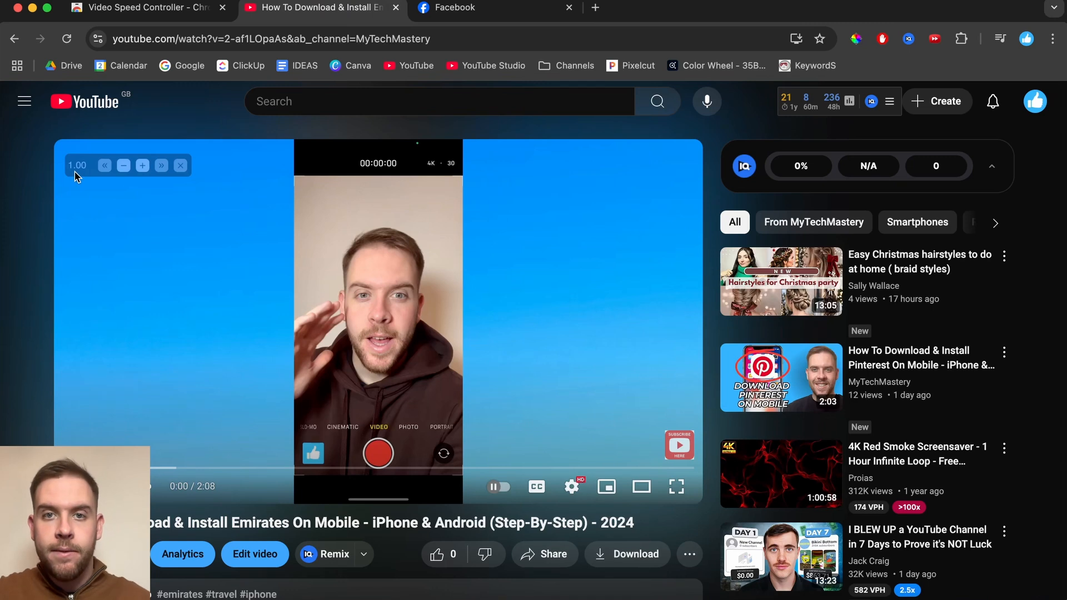
mouse_move(182, 190)
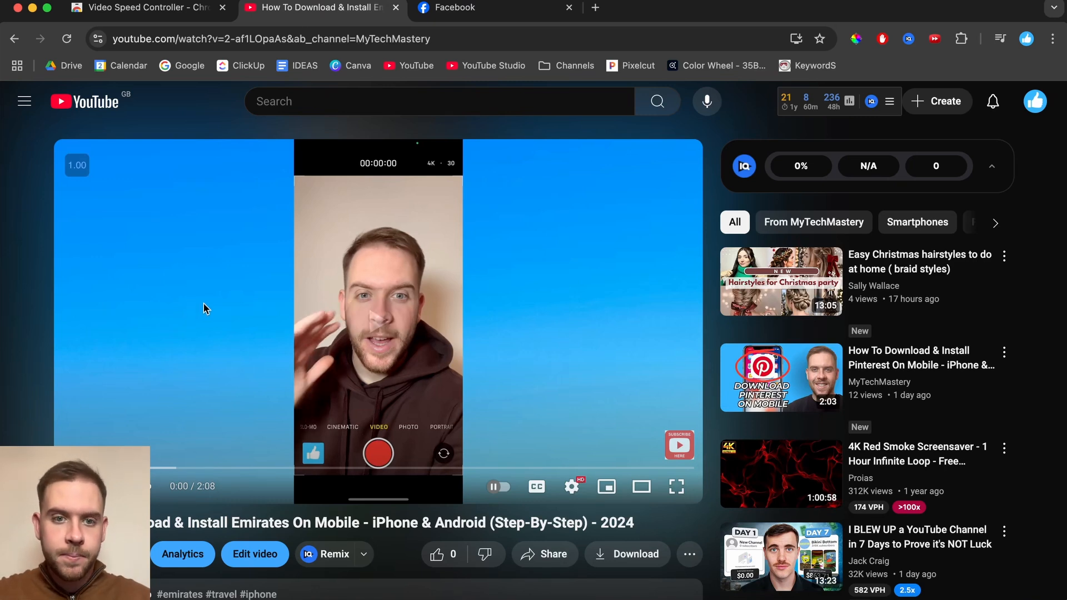
mouse_move(18, 336)
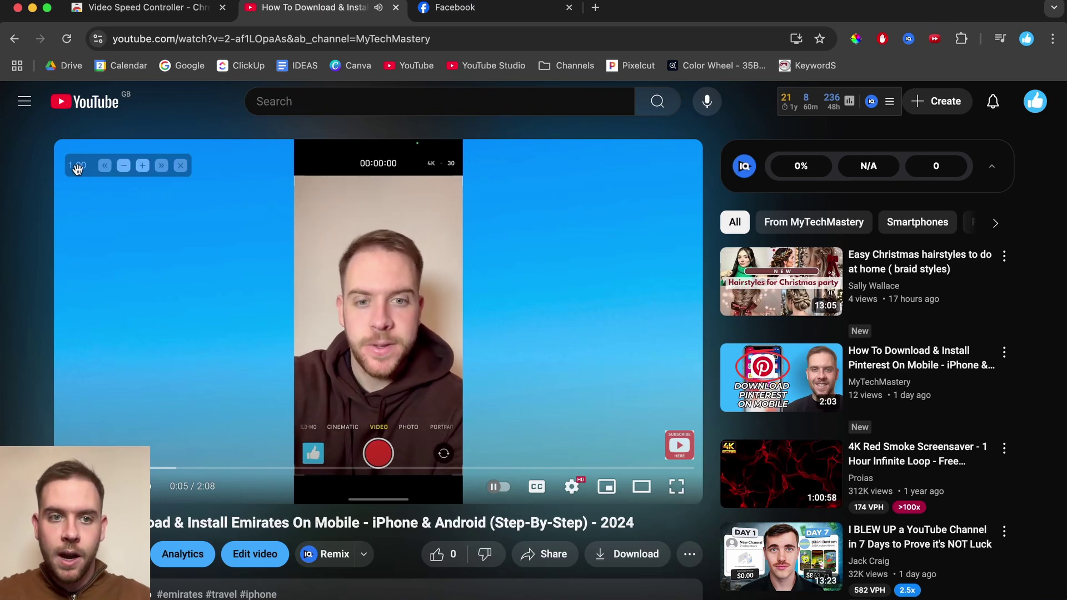
Raise the YouTube tutorial's speed overlay to 2.00.
click(142, 165)
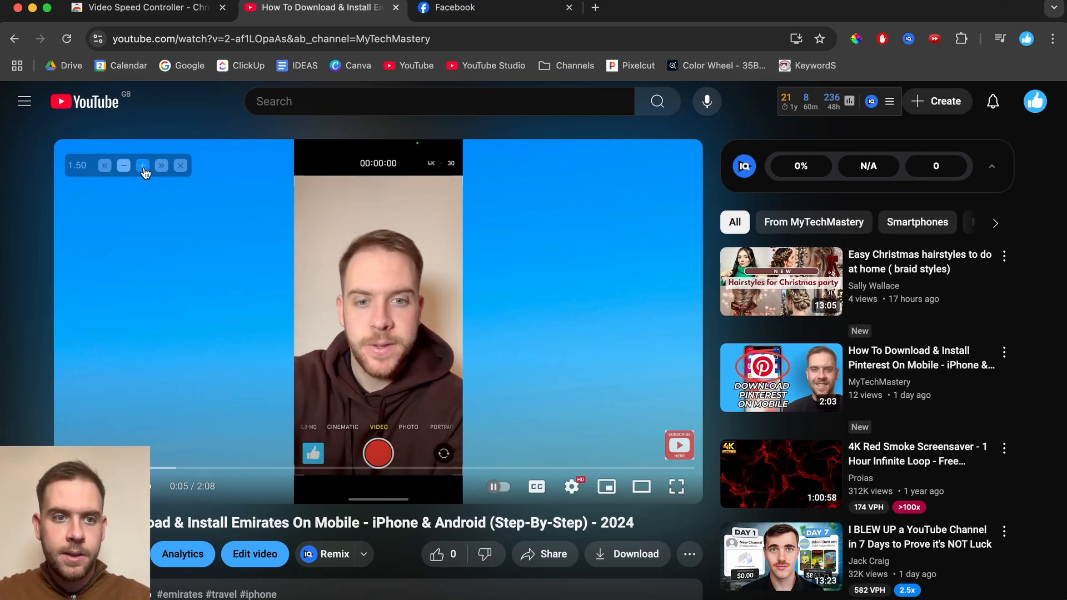
click(143, 165)
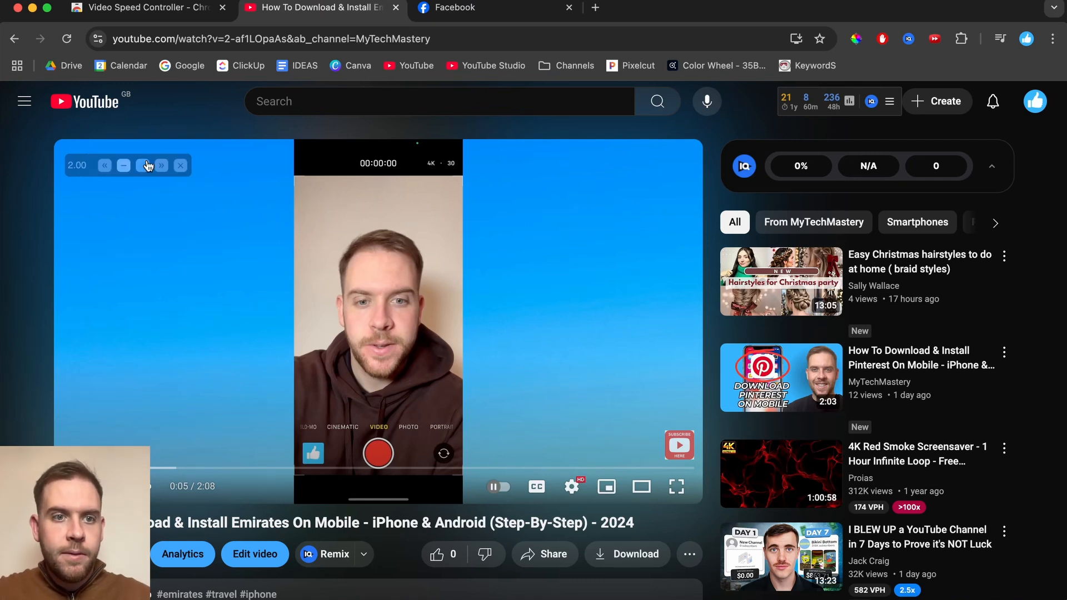
click(124, 166)
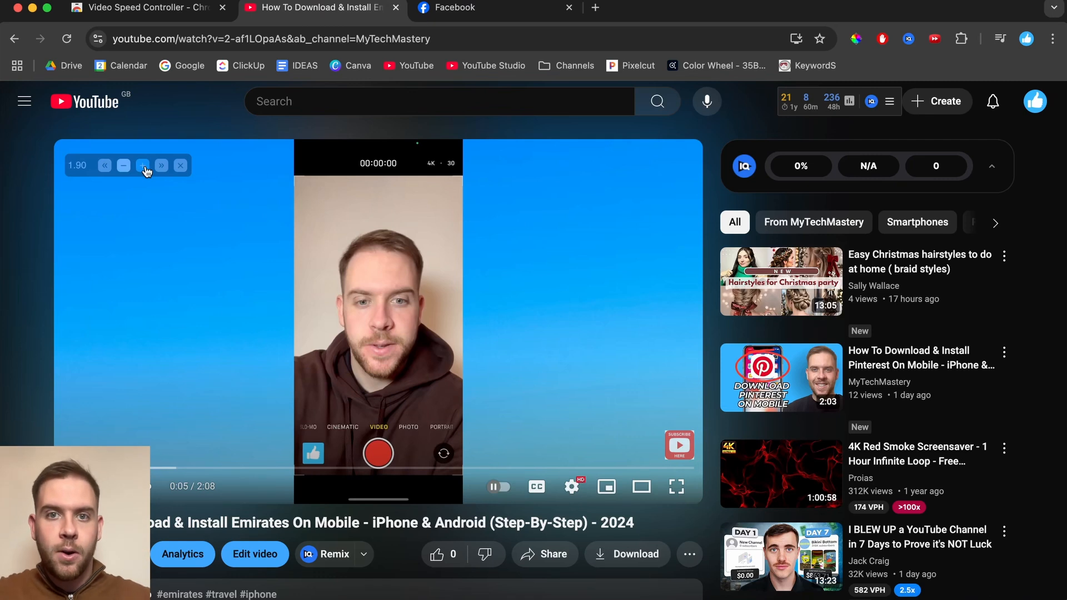
click(143, 166)
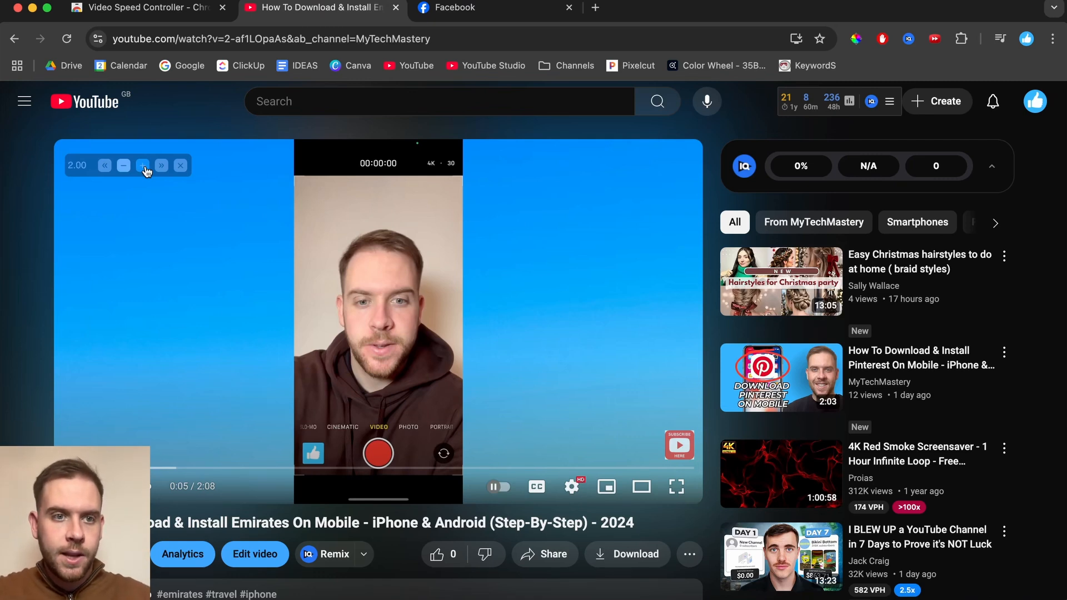
mouse_move(245, 322)
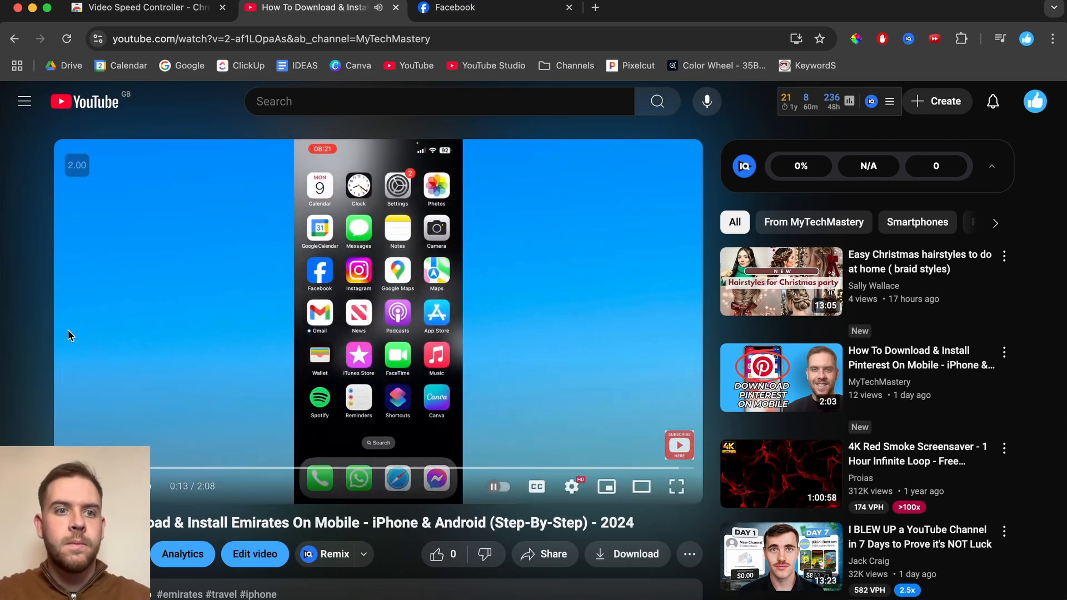
Lower the tutorial video's speed from 2.00 down to 0.50.
click(124, 166)
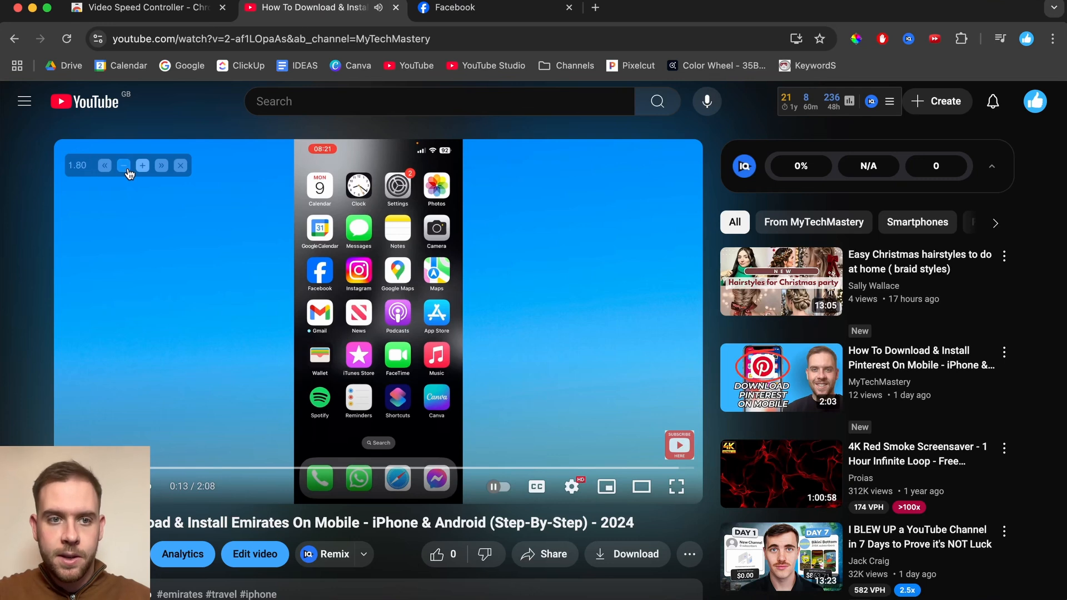
click(124, 166)
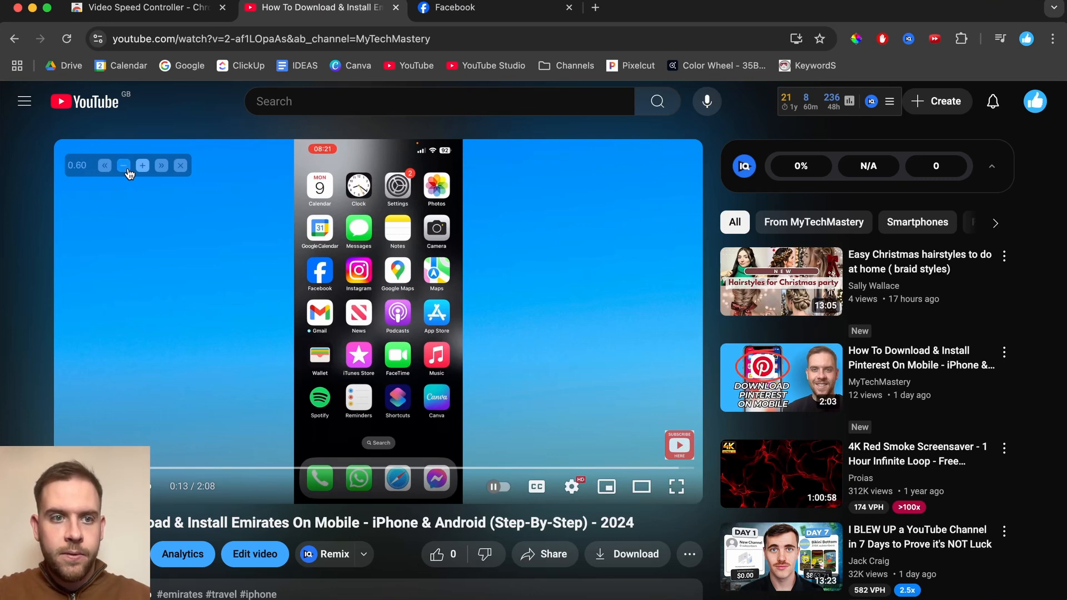
click(124, 165)
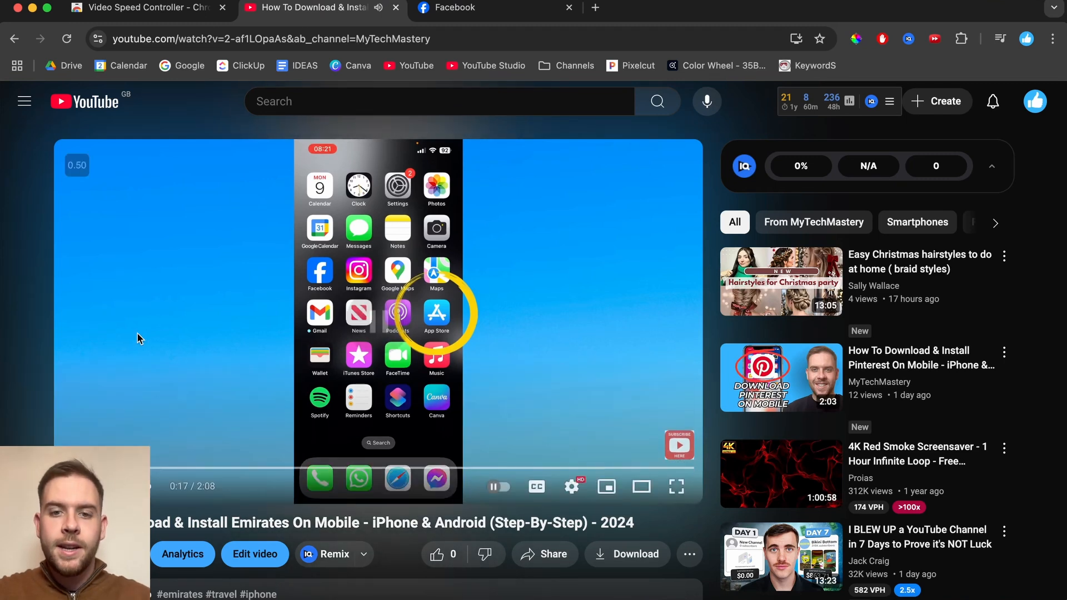
mouse_move(497, 356)
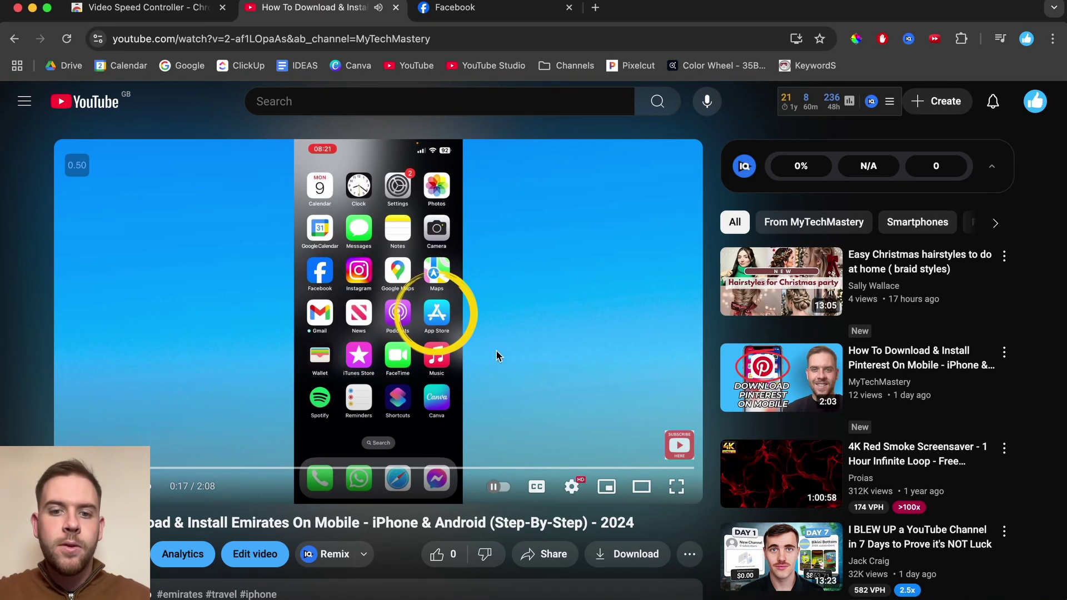
mouse_move(572, 487)
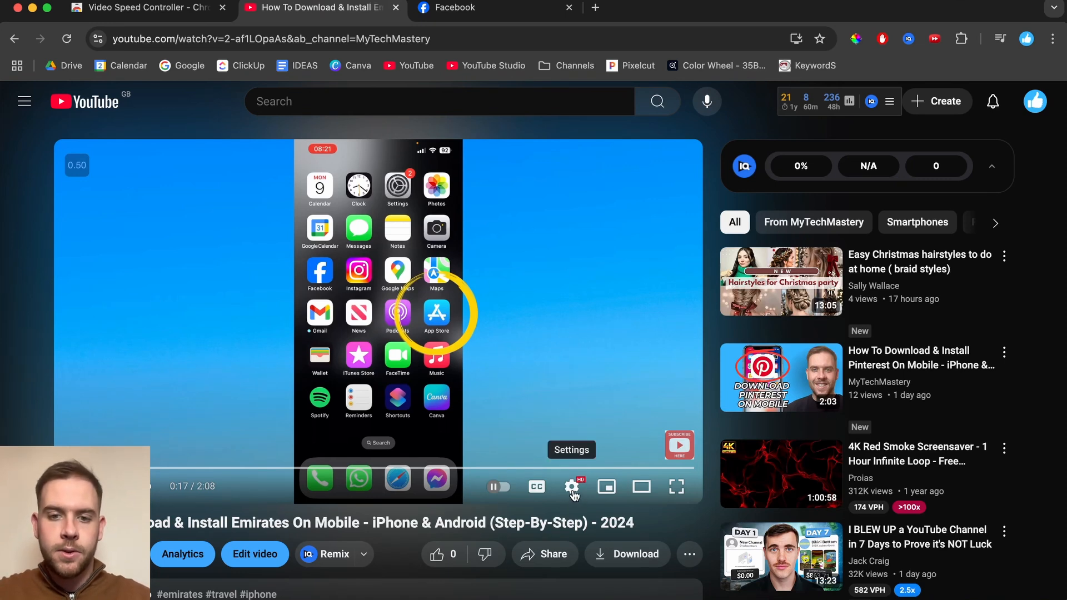
click(572, 487)
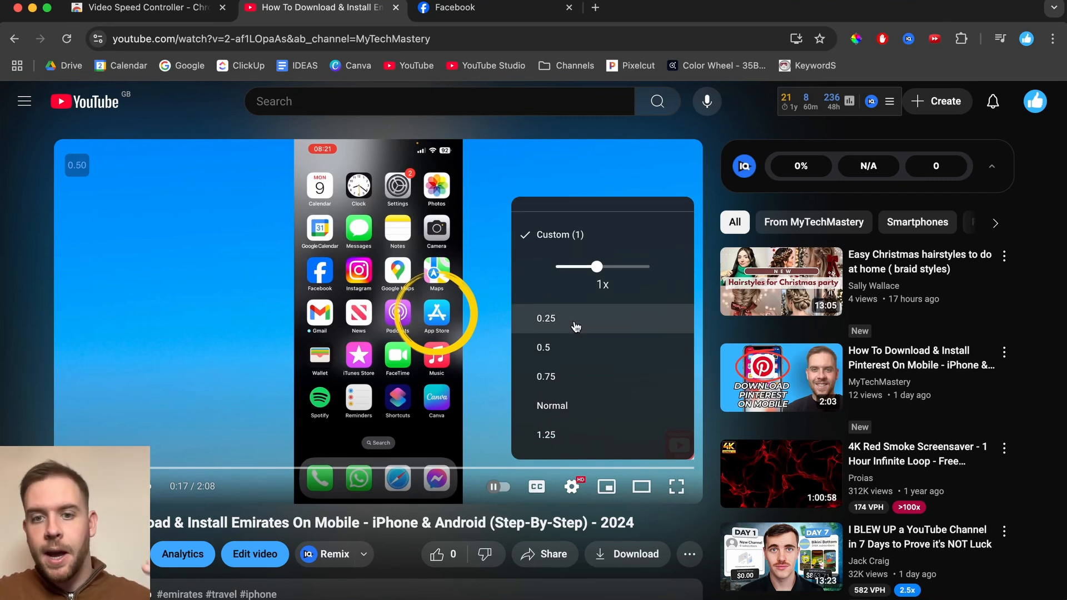
scroll(down, 3)
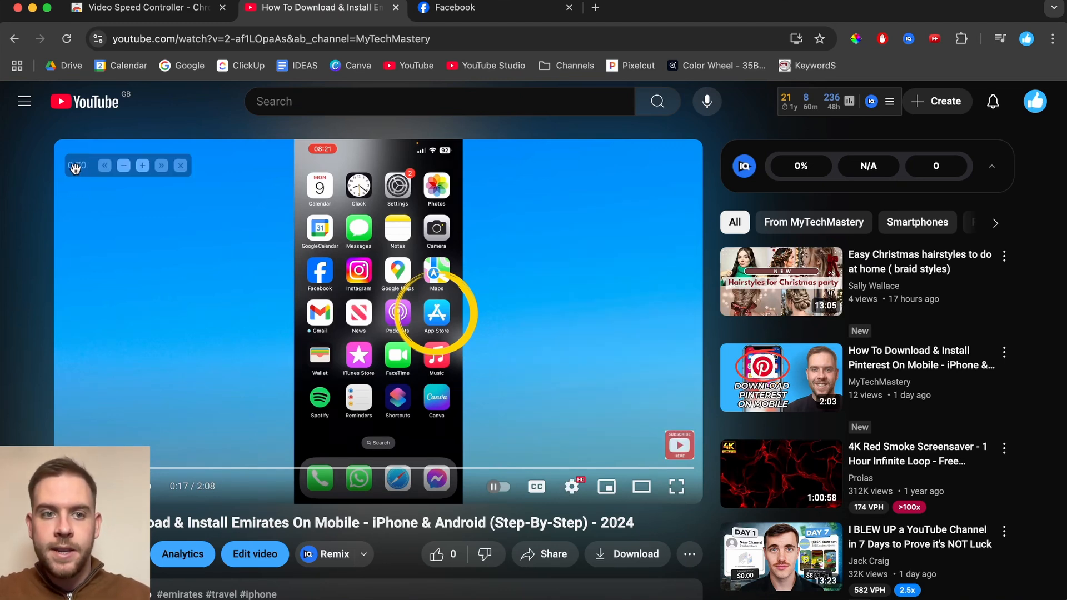
Nudge the tutorial's playback speed up from 0.50 to 0.70.
click(76, 168)
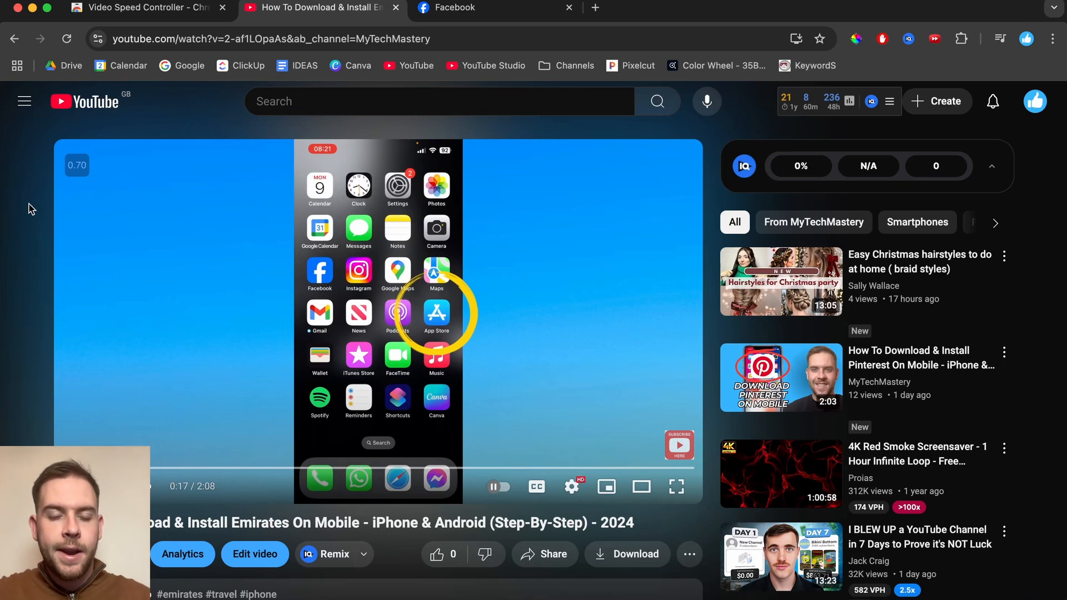
mouse_move(97, 230)
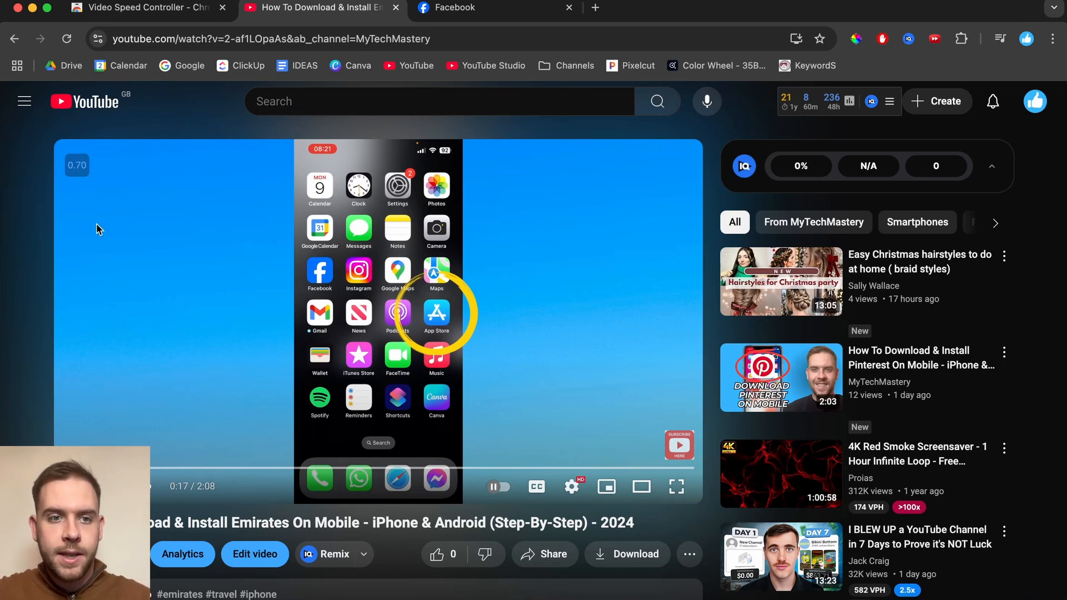
mouse_move(91, 219)
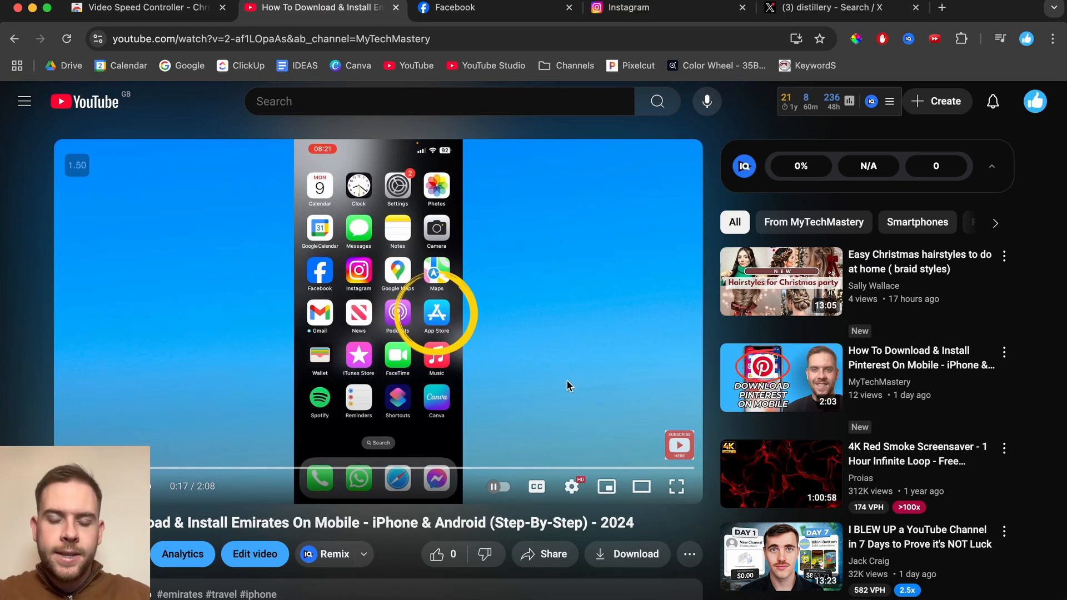
click(572, 487)
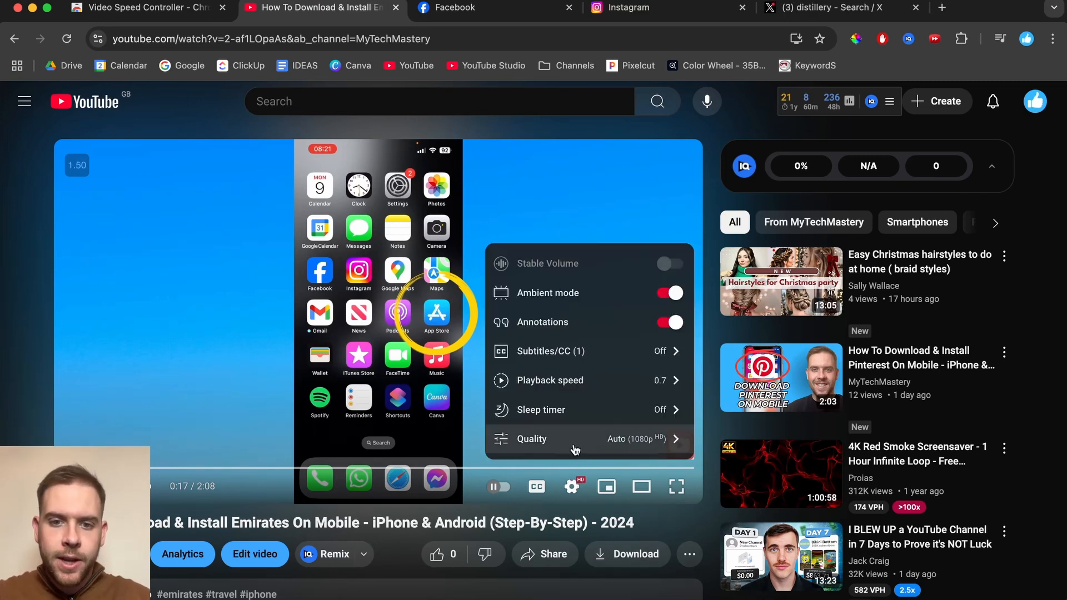
mouse_move(604, 387)
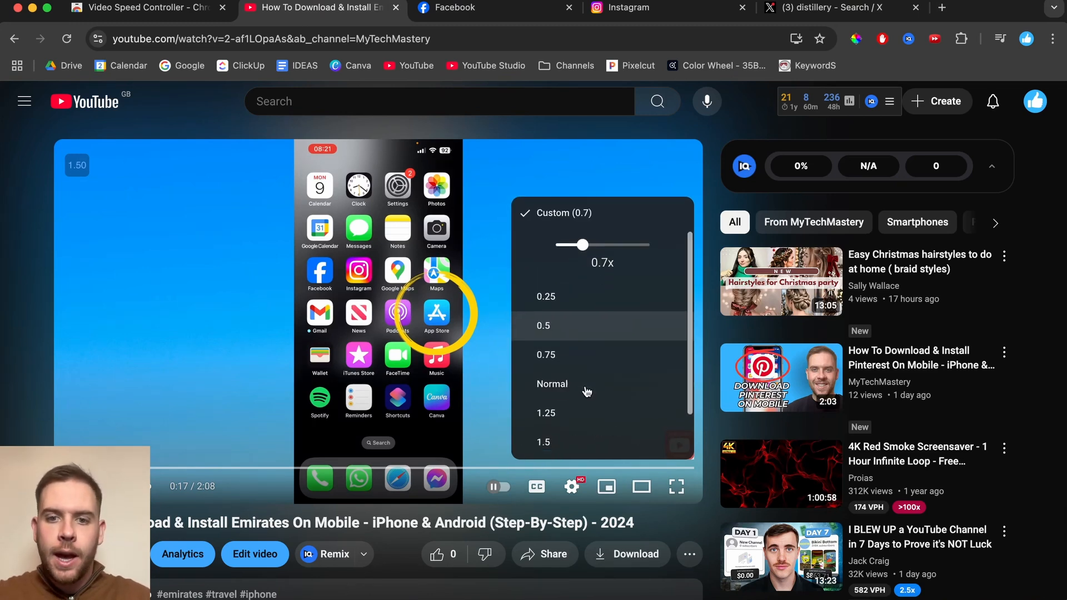
scroll(down, 3)
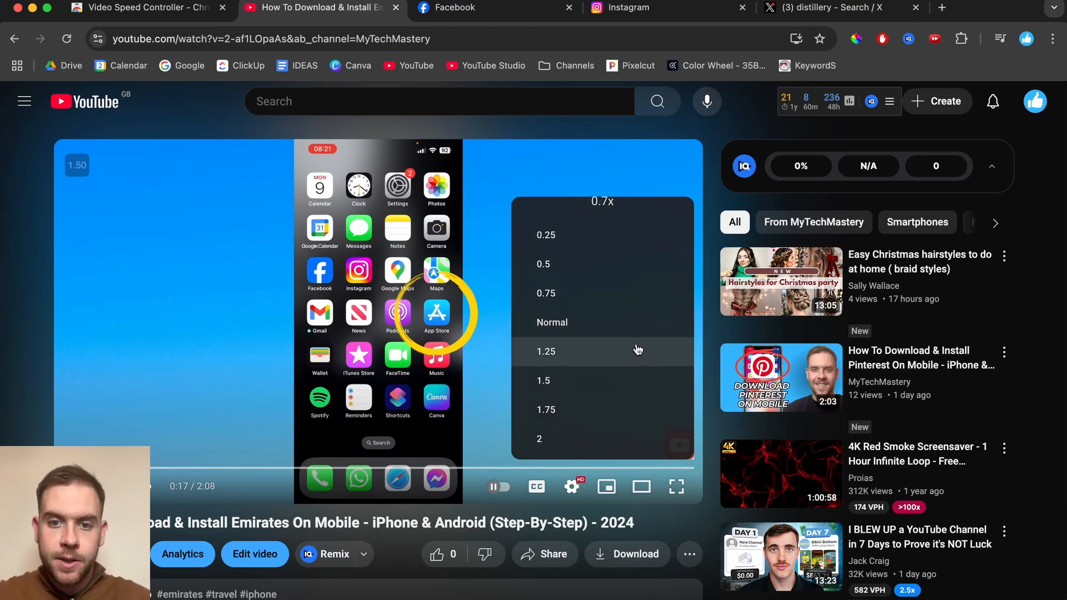
click(538, 213)
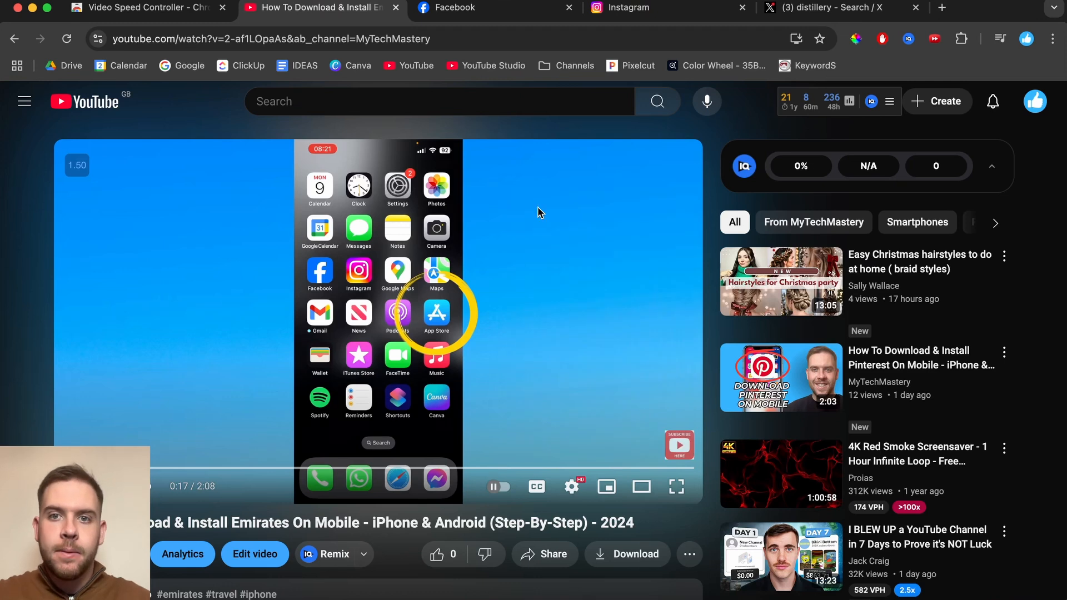
mouse_move(1046, 255)
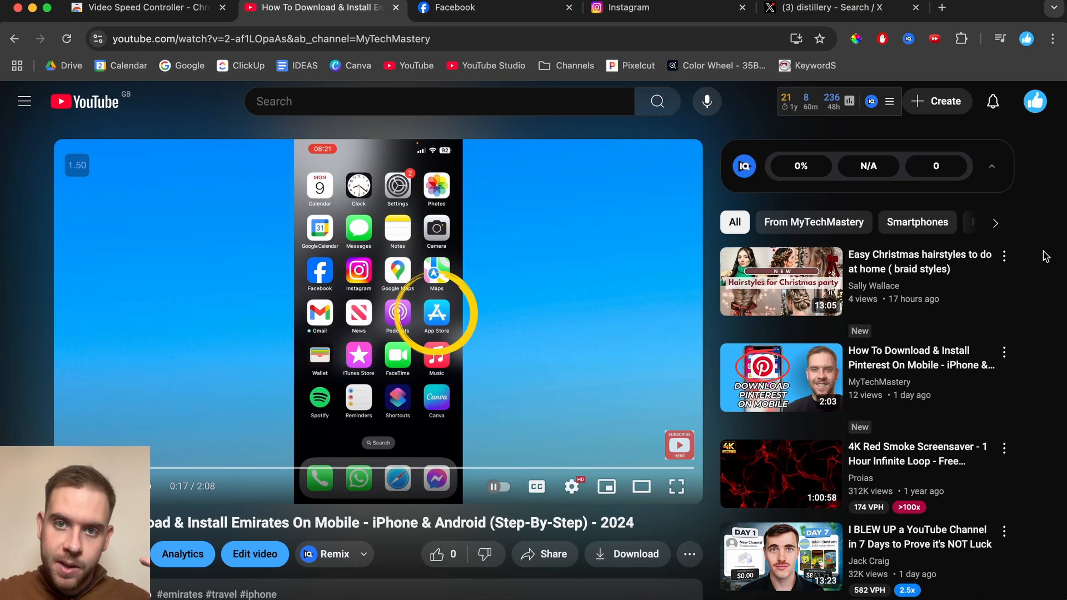
Switch to the X distillery results and pause the wine-river video.
click(828, 7)
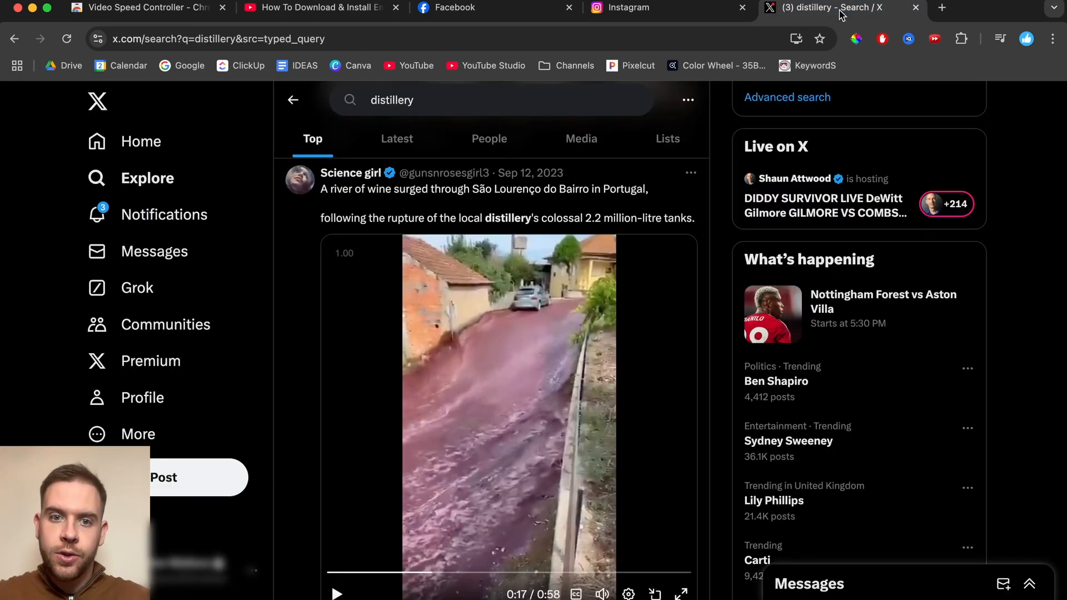
mouse_move(374, 254)
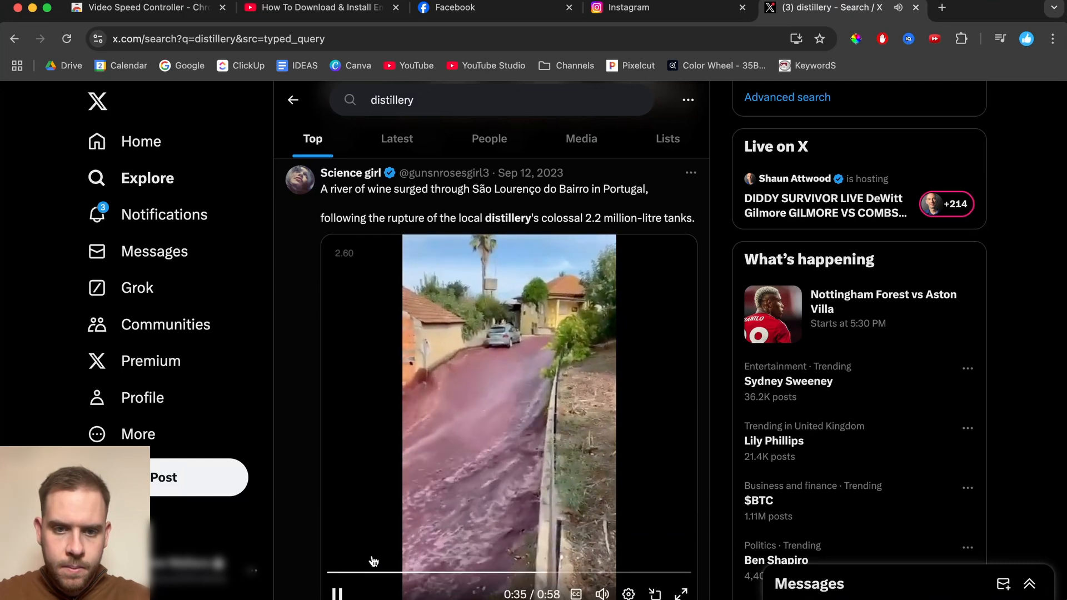
click(337, 594)
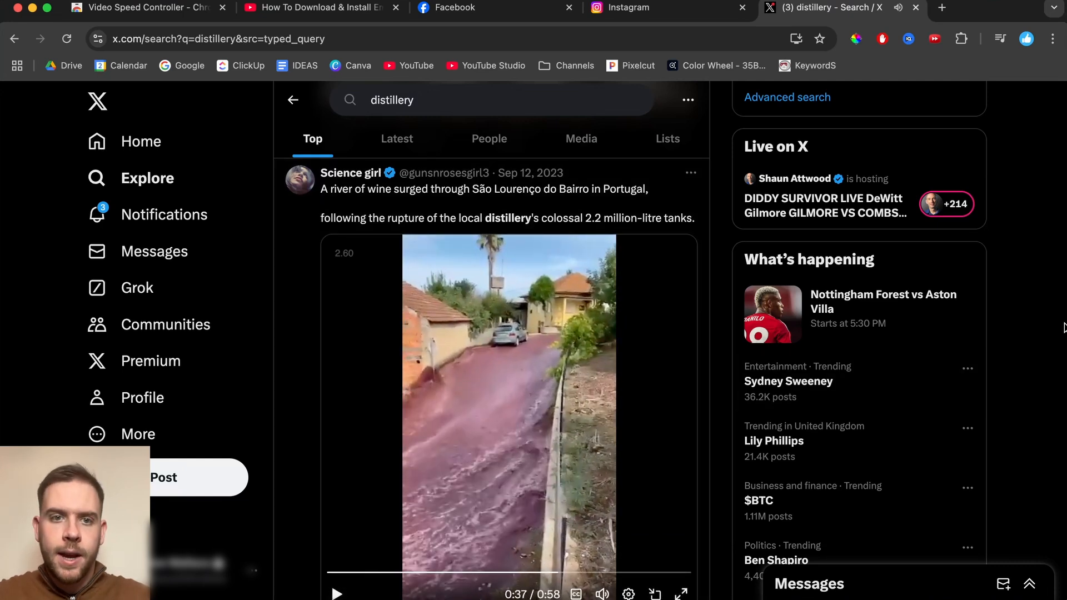